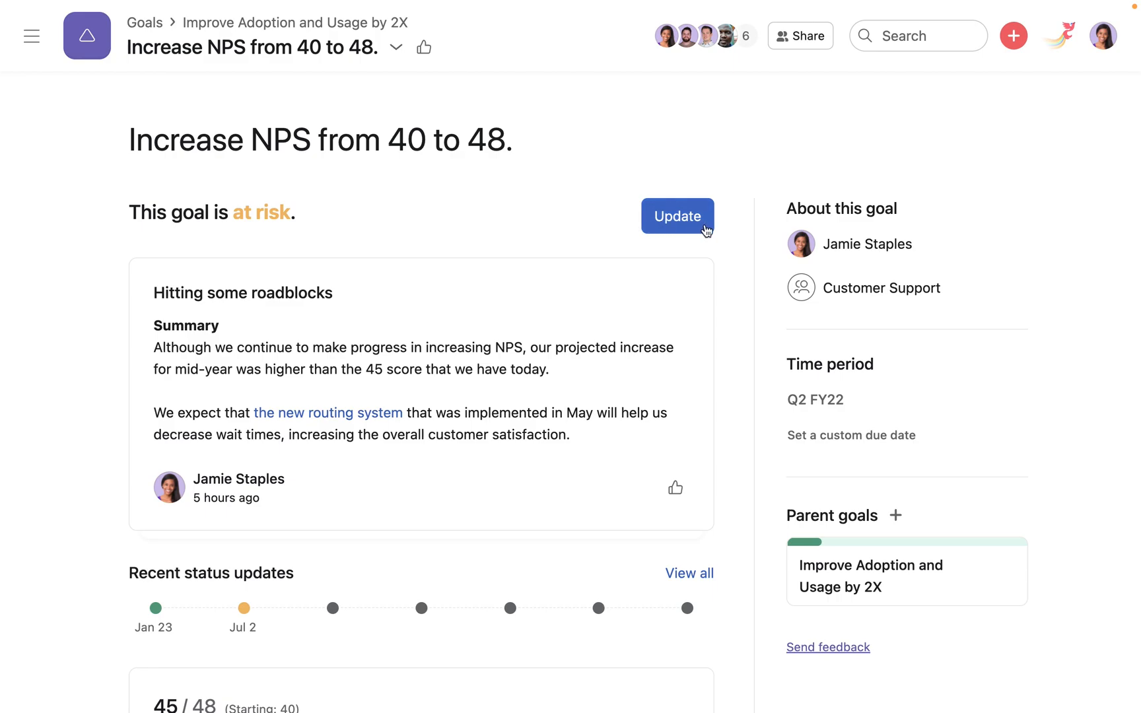
Start a new status update draft on the 'Increase NPS from 40 to 48.' goal
left_click(677, 216)
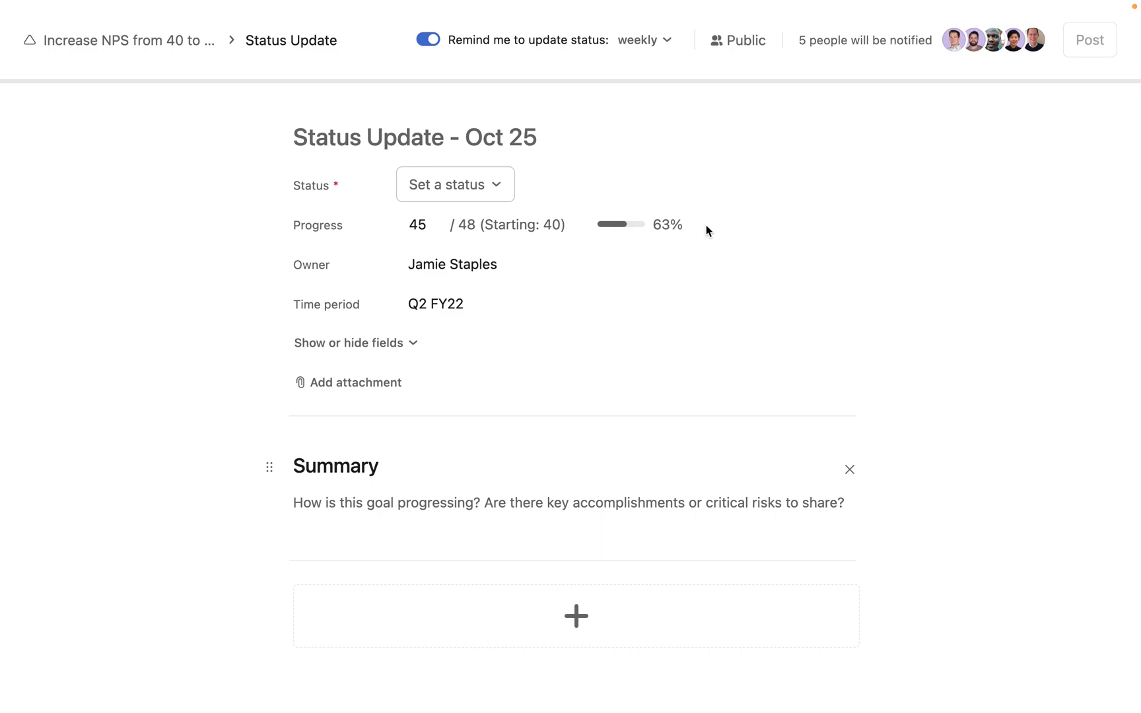
Title the status update 'Net Promoter Score is now at 50!'
type("N")
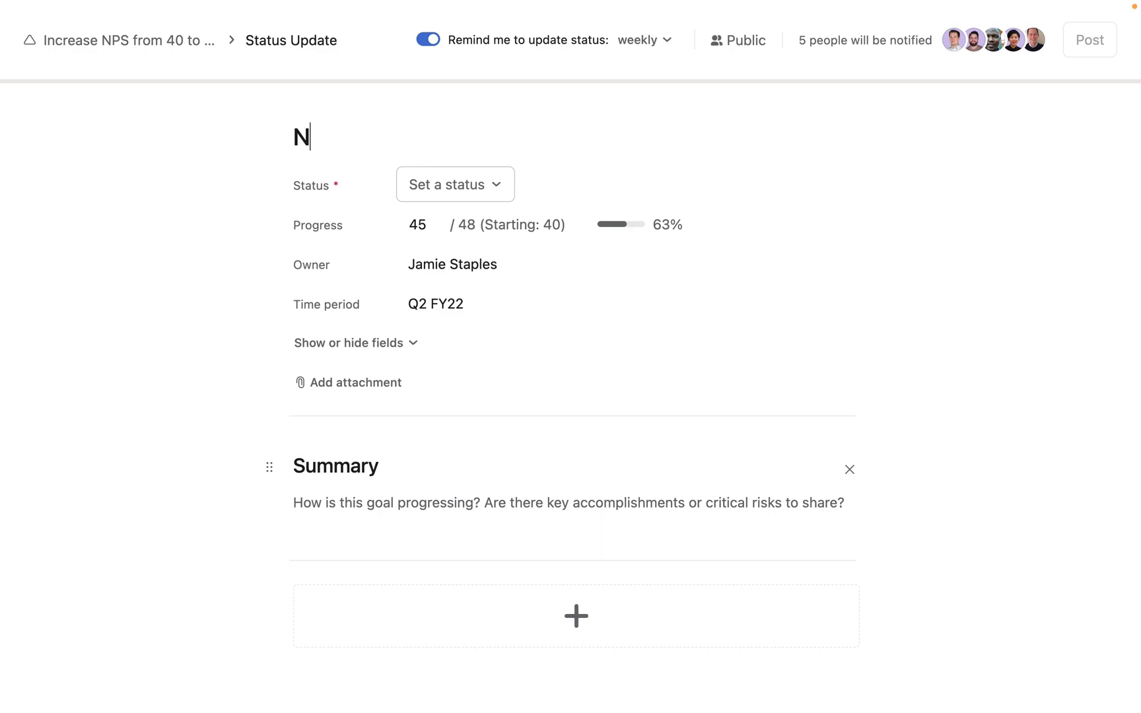
type("et Promoter Score is now at 50")
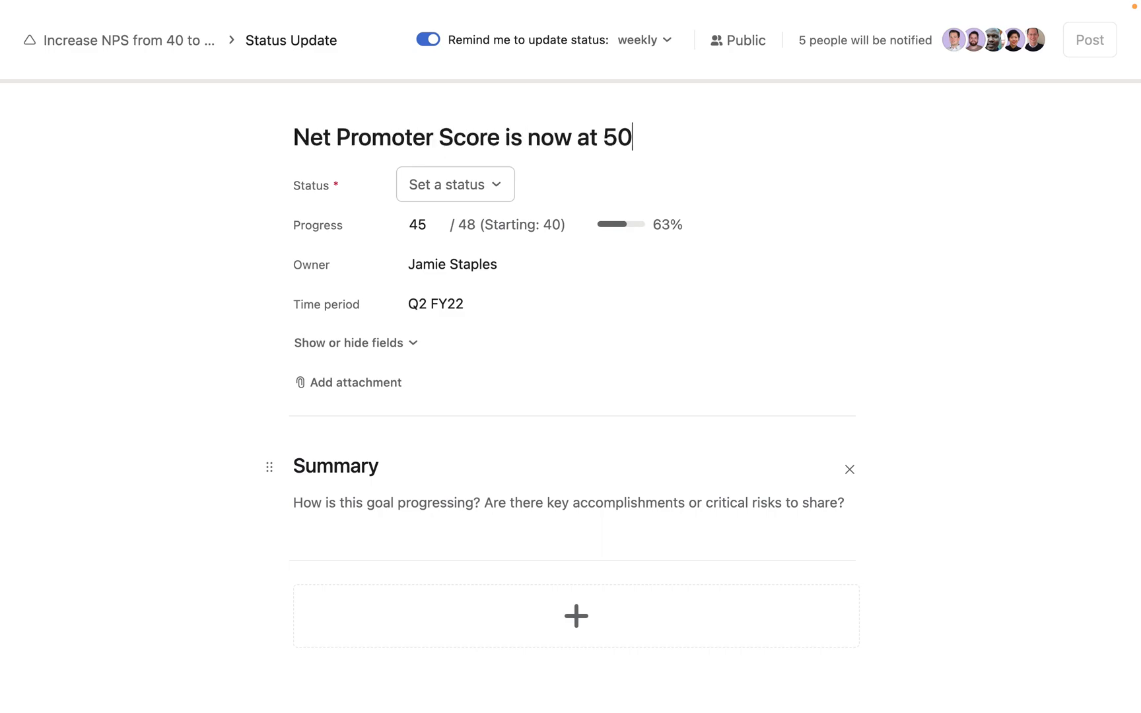
type("!")
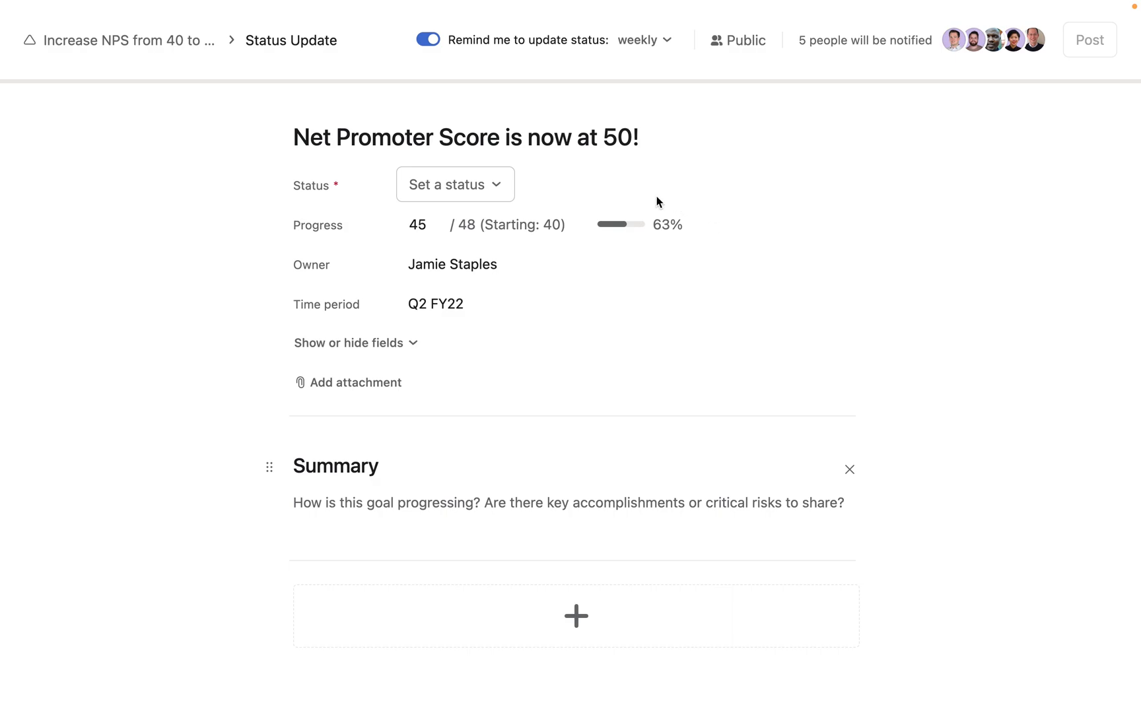
left_click(455, 184)
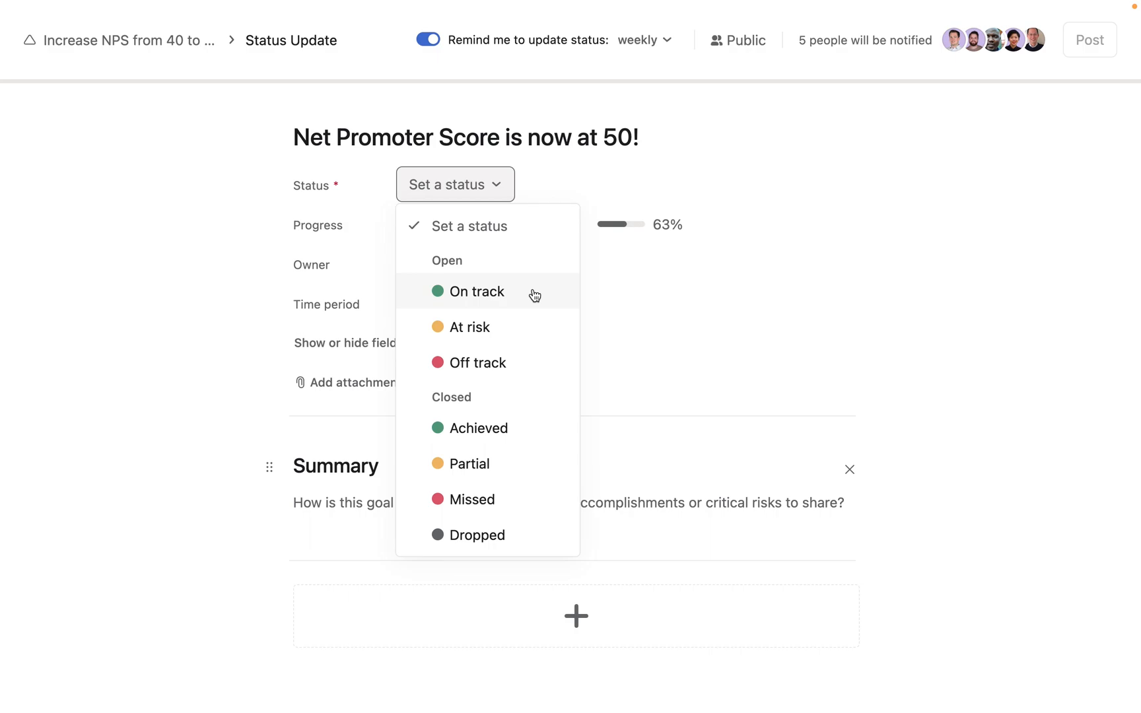
mouse_move(548, 427)
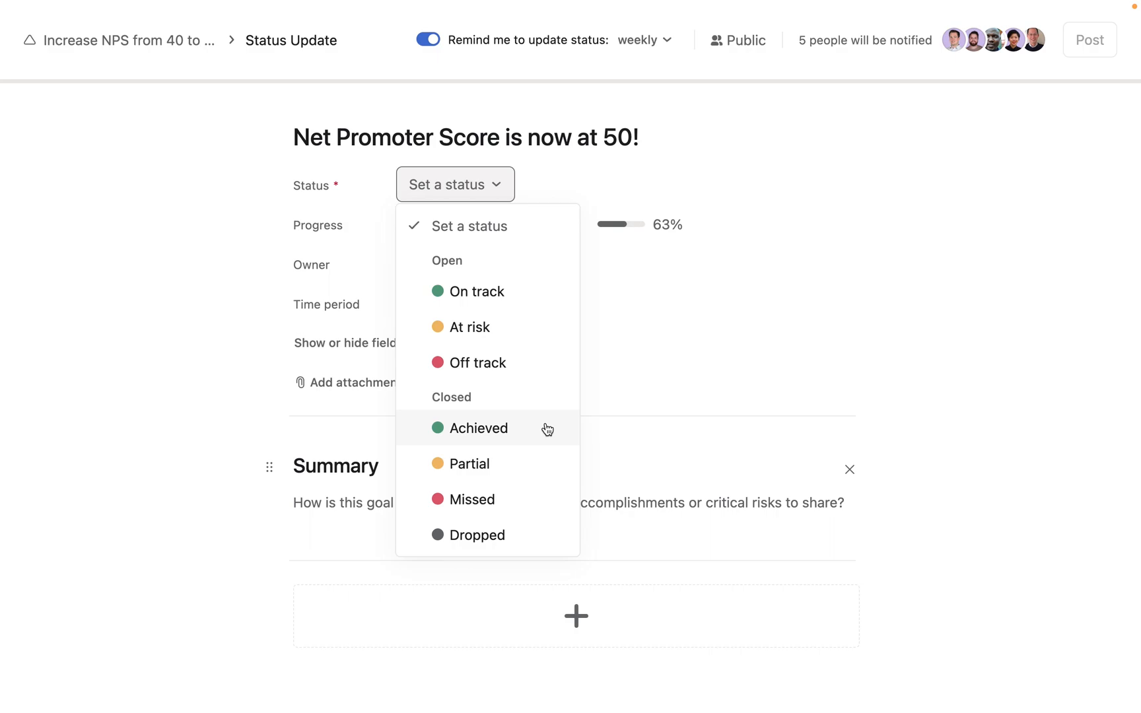
Set the update's status to Achieved under Closed
left_click(479, 428)
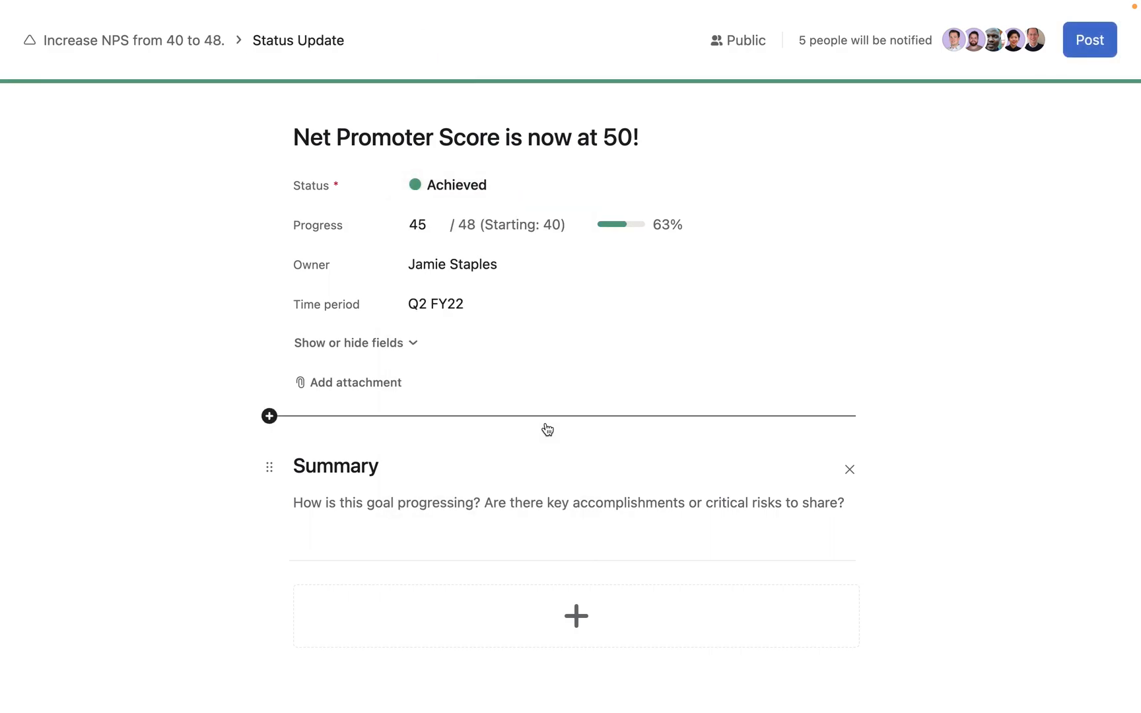
mouse_move(519, 353)
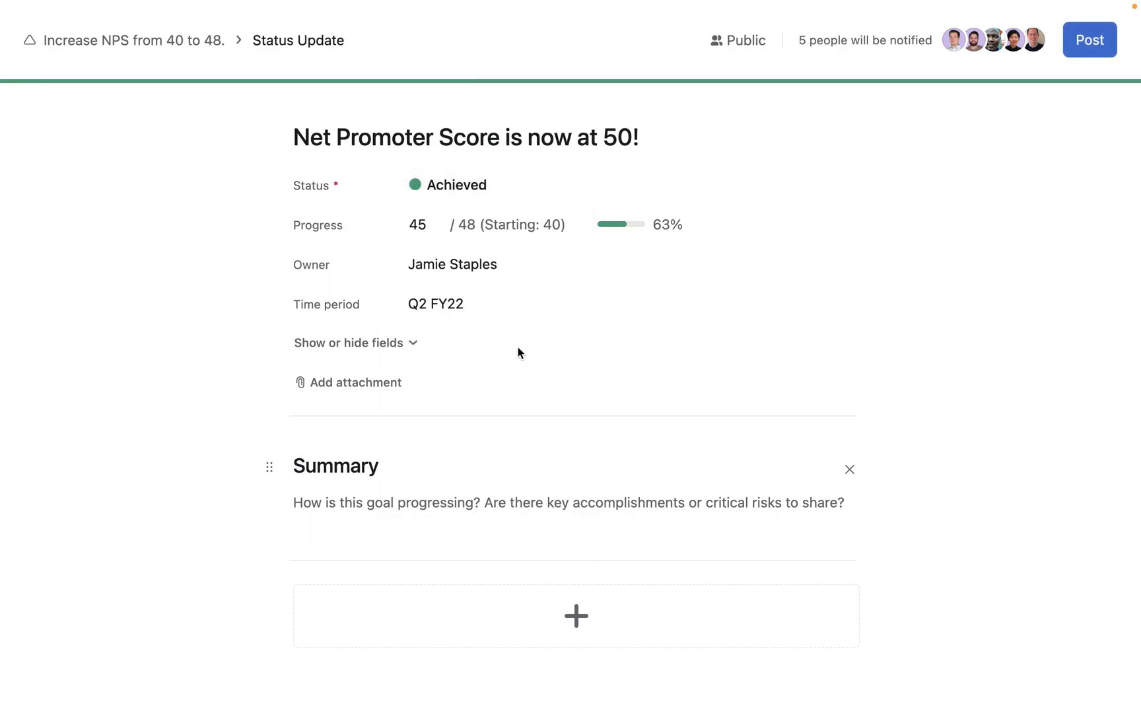
Enter 50 as the current progress value, reaching 50 / 48 (125%)
left_click(419, 224)
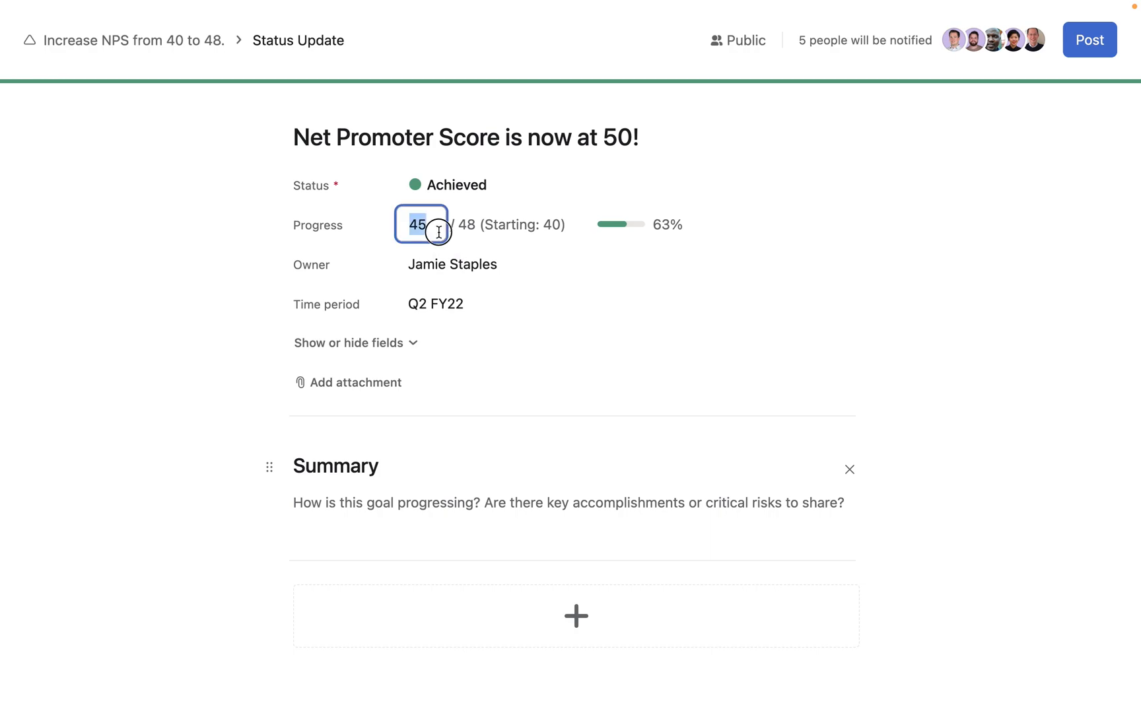
type("50")
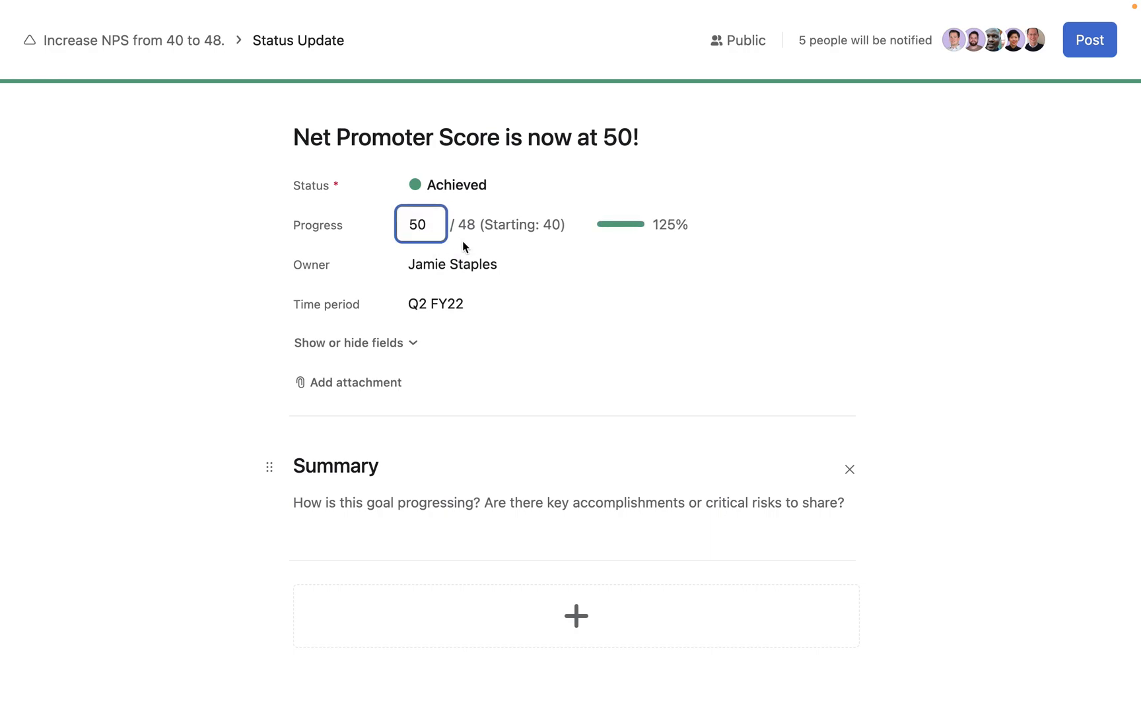
left_click(568, 283)
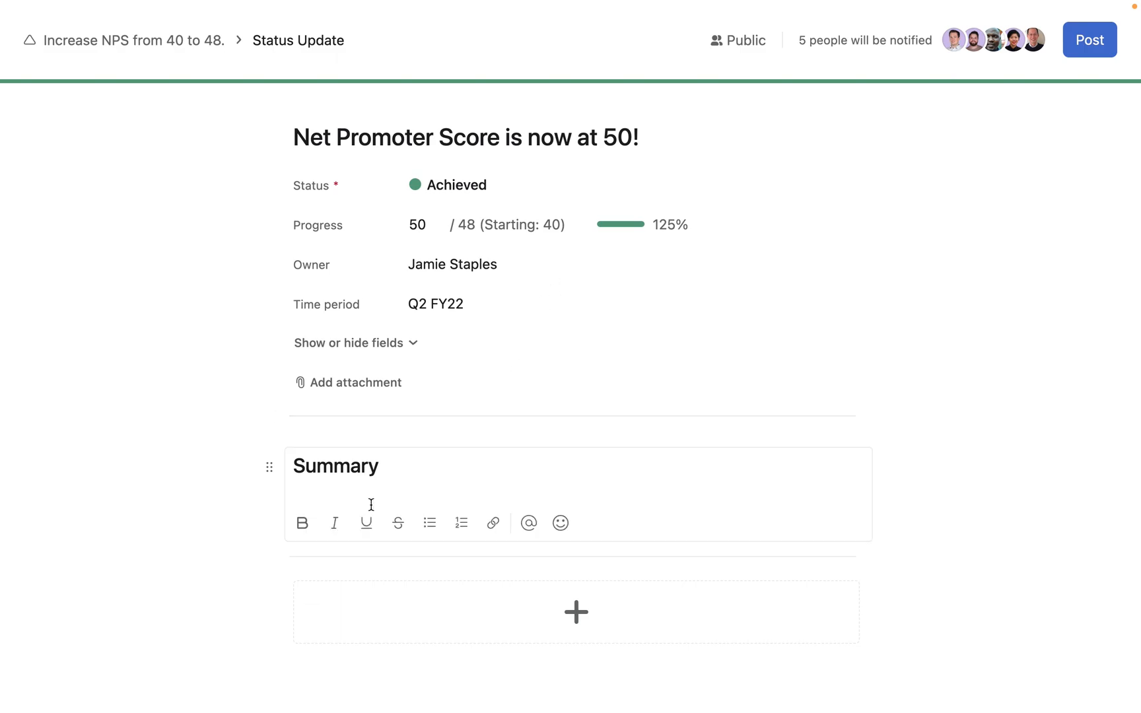
Write a summary crediting the routing system for recovering from 'At Risk' and reaching NPS 50
left_click(364, 499)
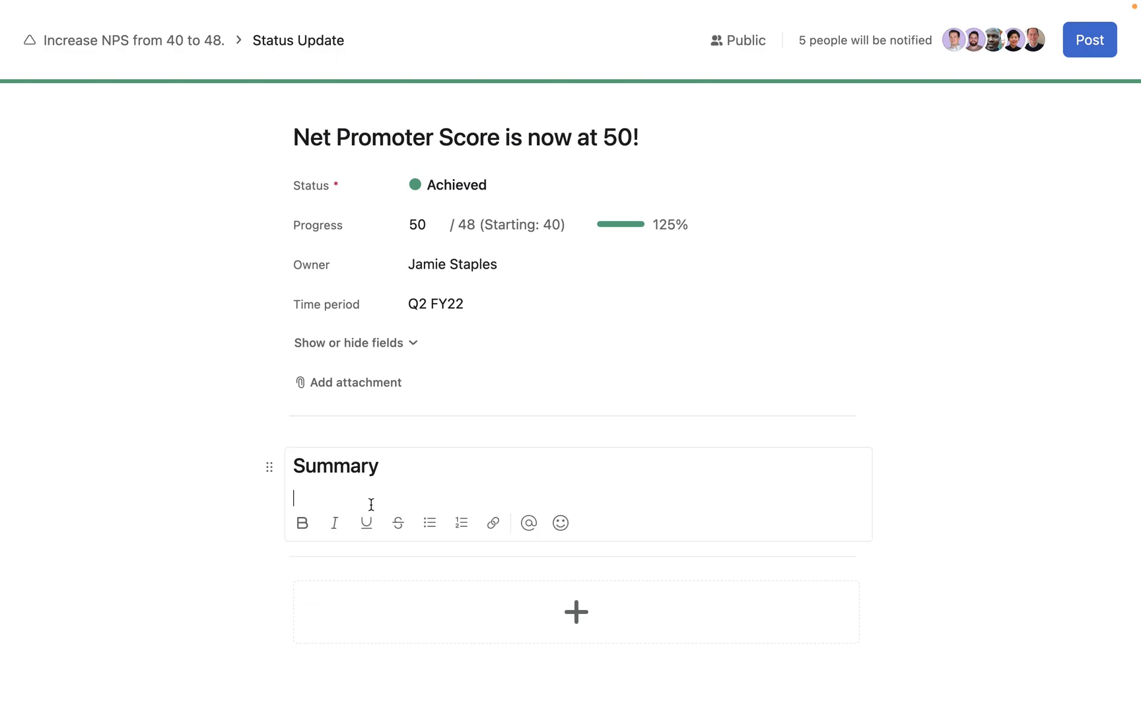
type("We were able to recover from the goal being \"At Risk\" in July thanks to the implementation of our new routing system, which decreased the average wait time from 2 minutes to 1 minute.")
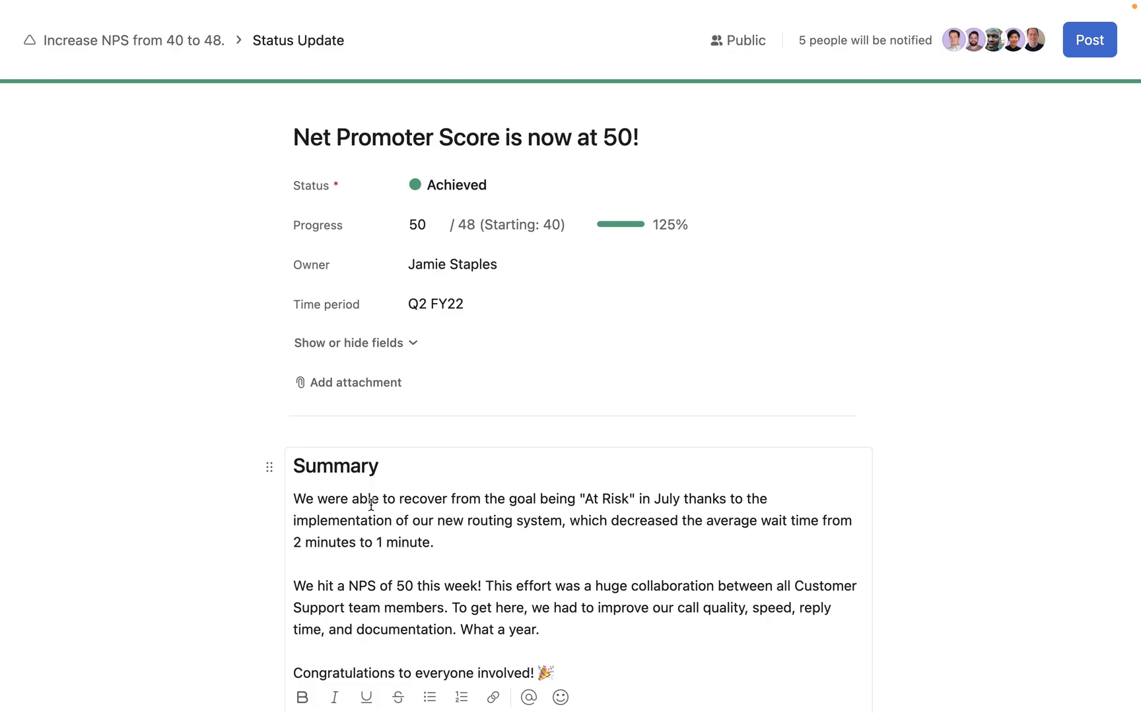
mouse_move(634, 672)
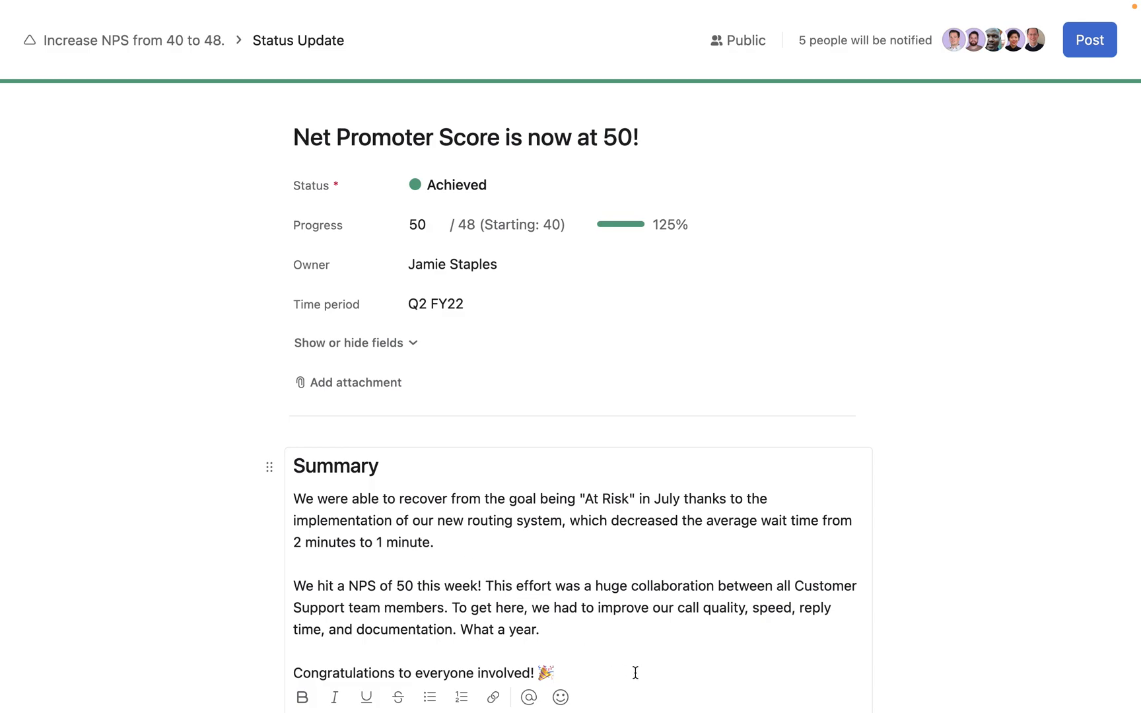
mouse_move(726, 420)
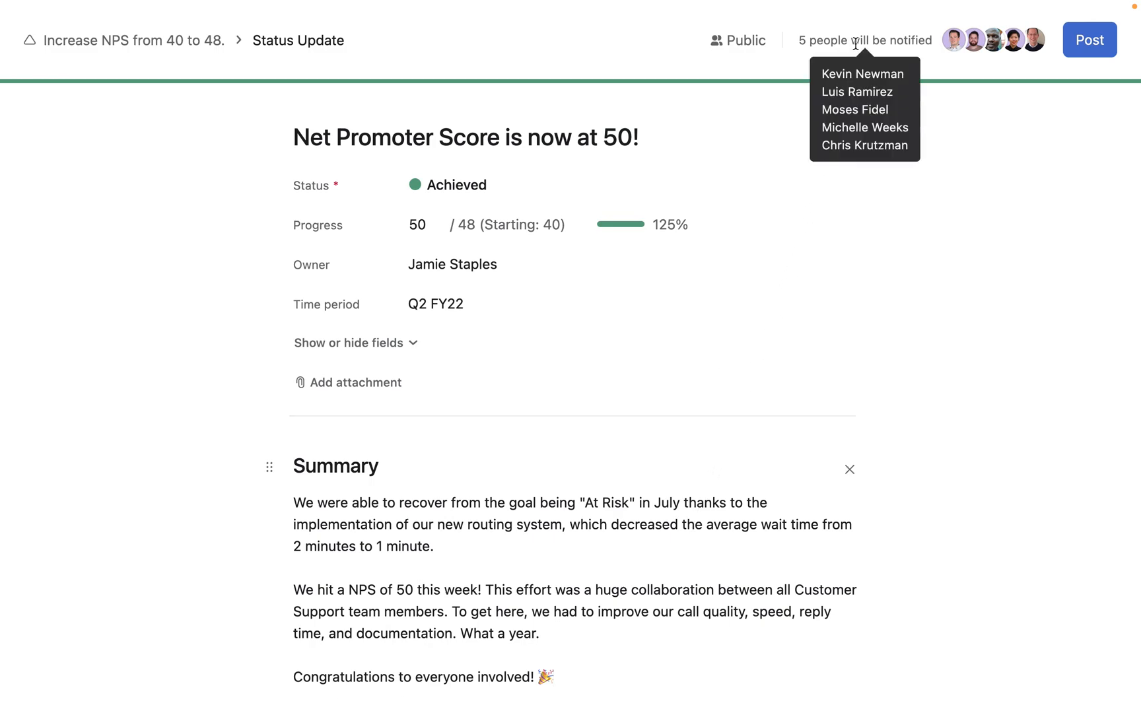
mouse_move(980, 126)
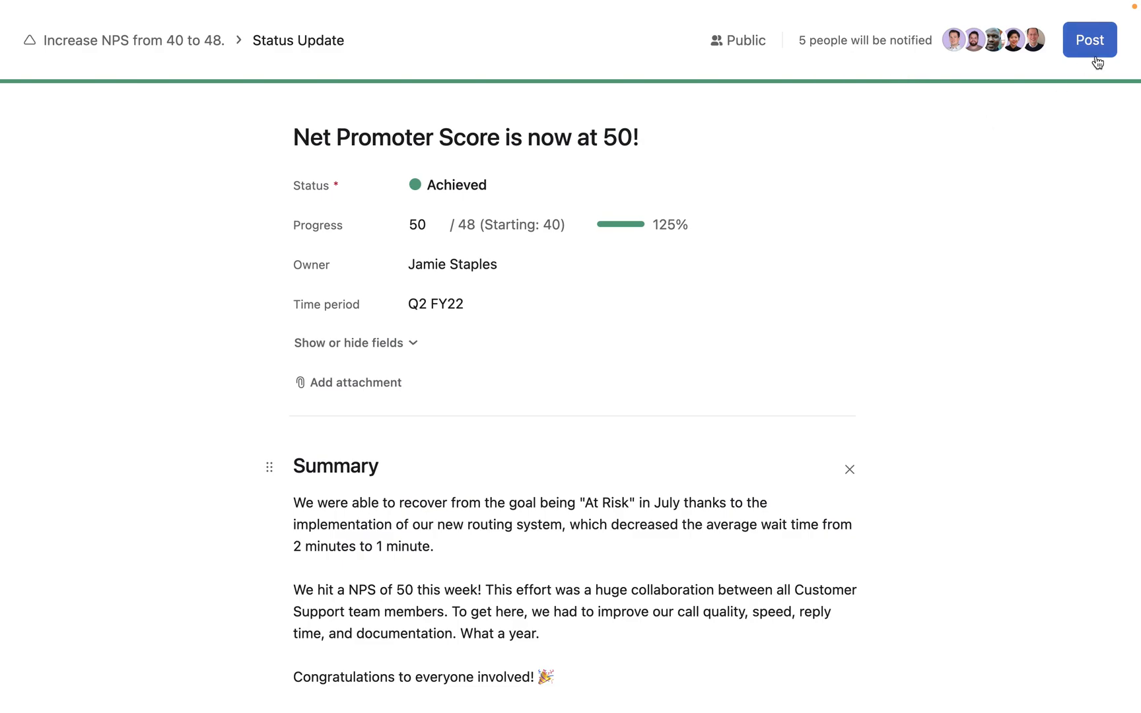
Post the status update and list all previous status updates for the goal
left_click(1089, 40)
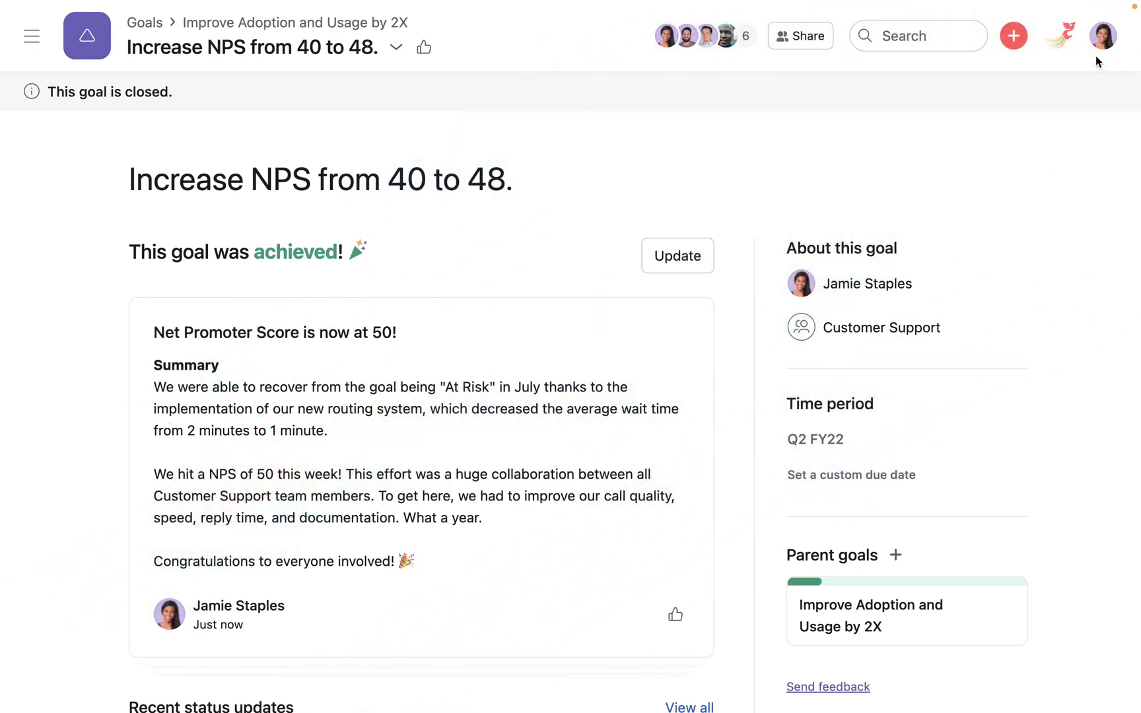
scroll("down", 3)
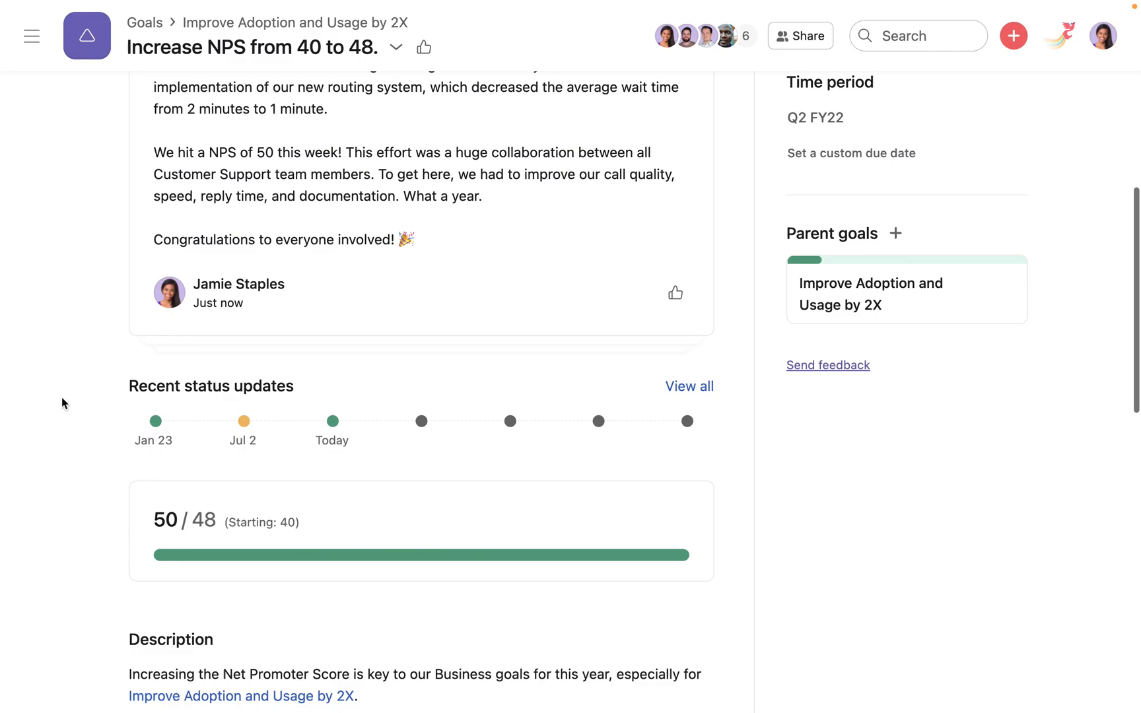
scroll("down", 3)
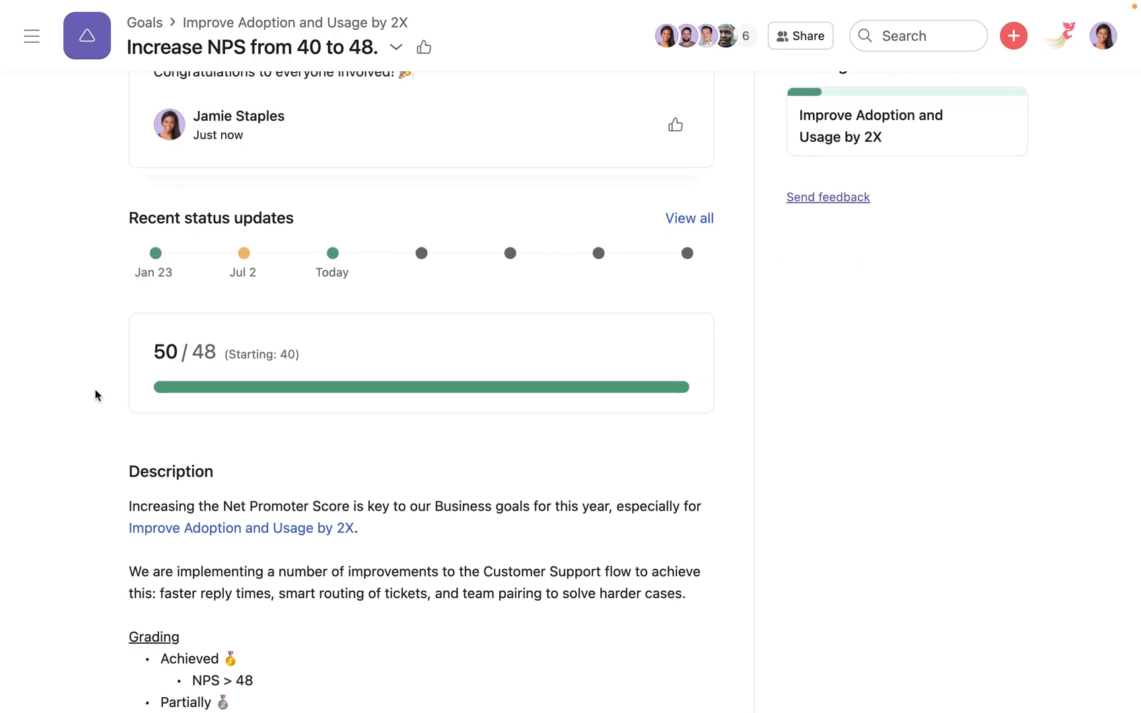
mouse_move(689, 219)
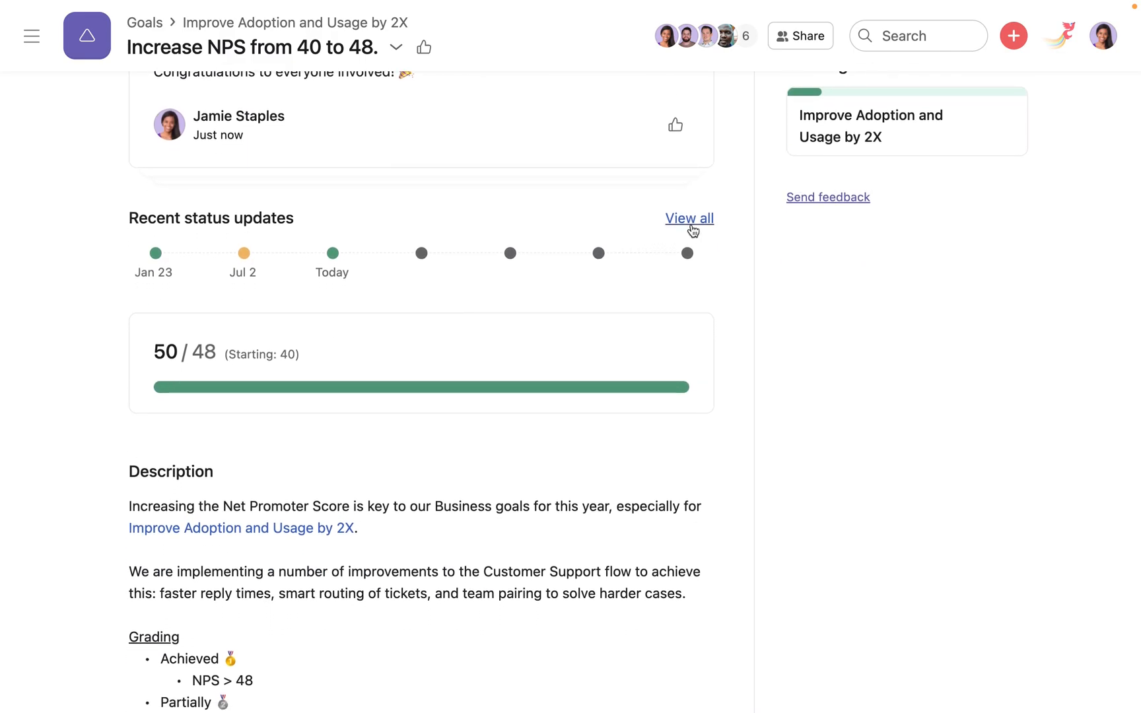
left_click(688, 218)
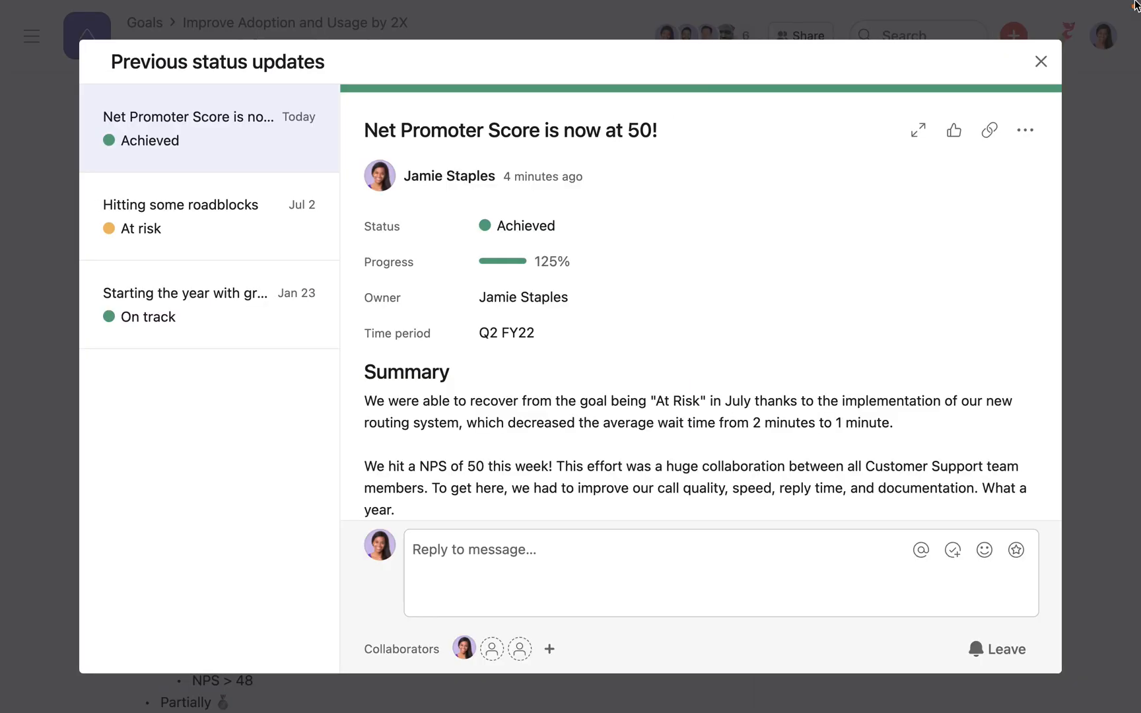